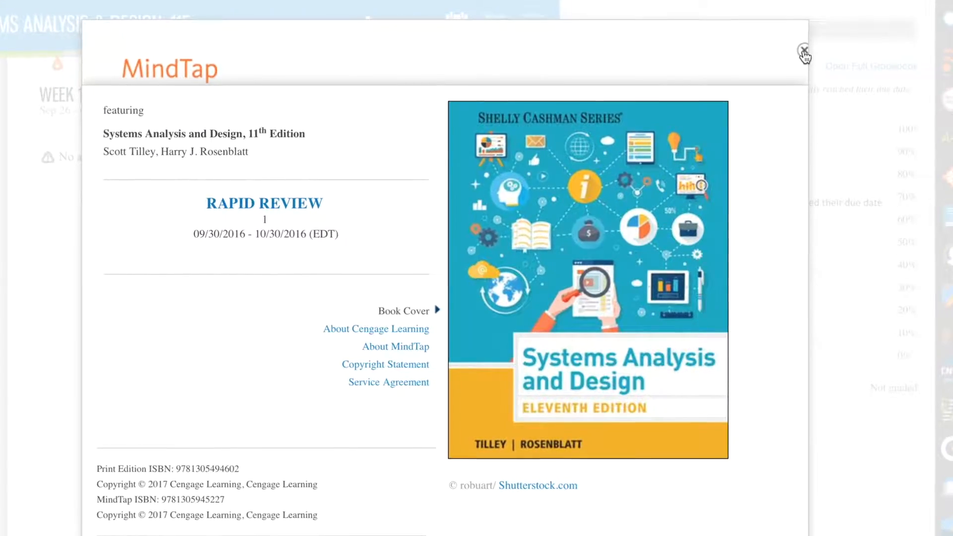
Dismiss the textbook information window to reveal the Unit 1 SCR Case Simulation page.
{"action": "left_click", "coordinate": [804, 50]}
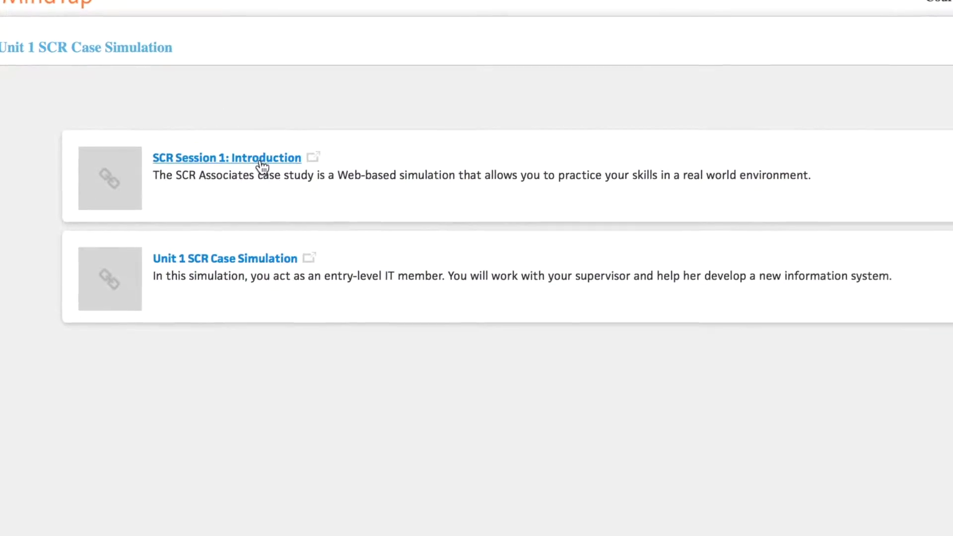
Read through the SCR Session 1: Introduction PDF document.
{"action": "left_click", "coordinate": [226, 157]}
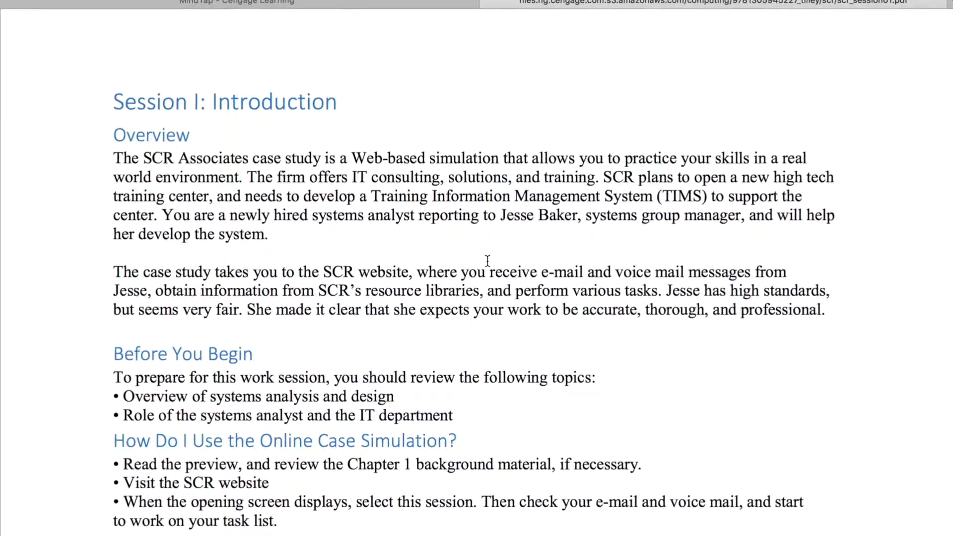
{"action": "scroll", "scroll_direction": "down", "scroll_amount": 3}
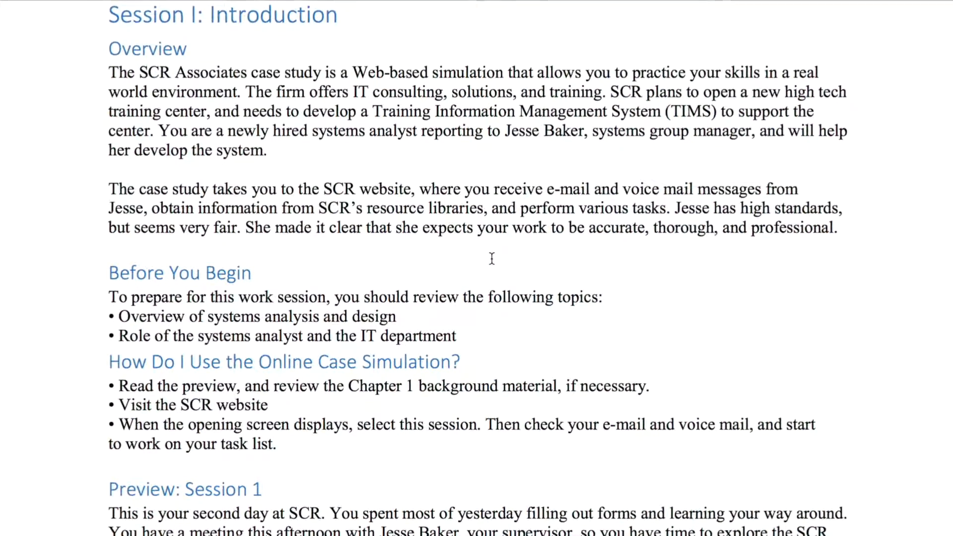
{"action": "scroll", "scroll_direction": "down", "scroll_amount": 3}
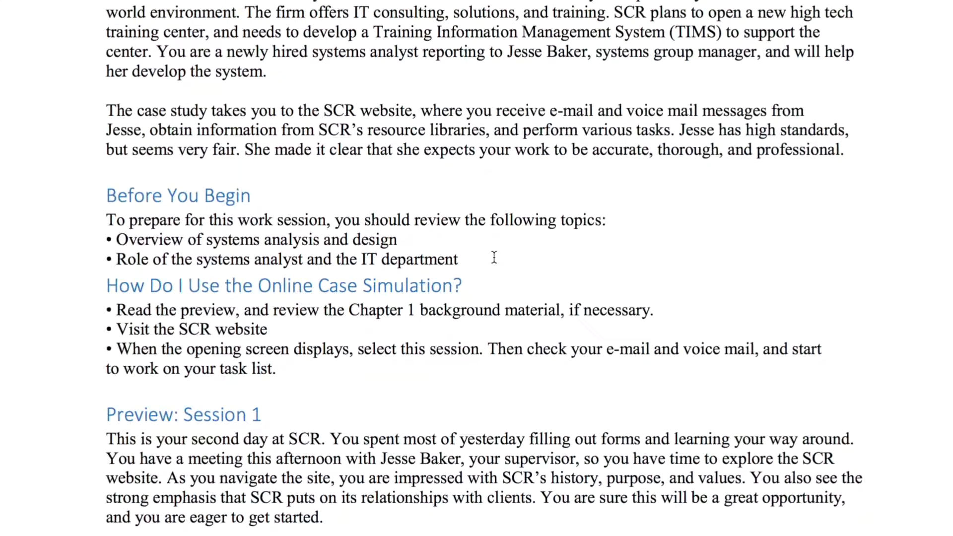
{"action": "scroll", "scroll_direction": "down", "scroll_amount": 3}
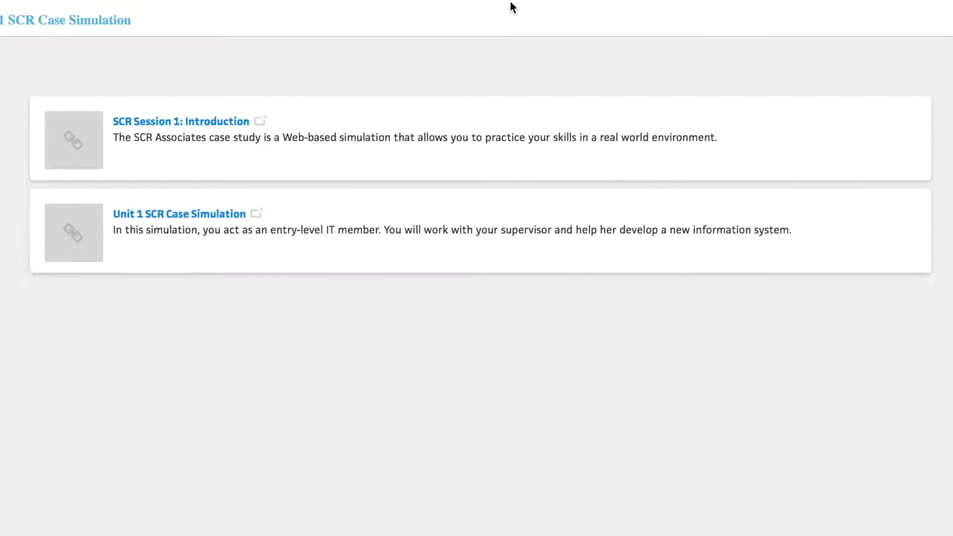
{"action": "mouse_move", "coordinate": [178, 214]}
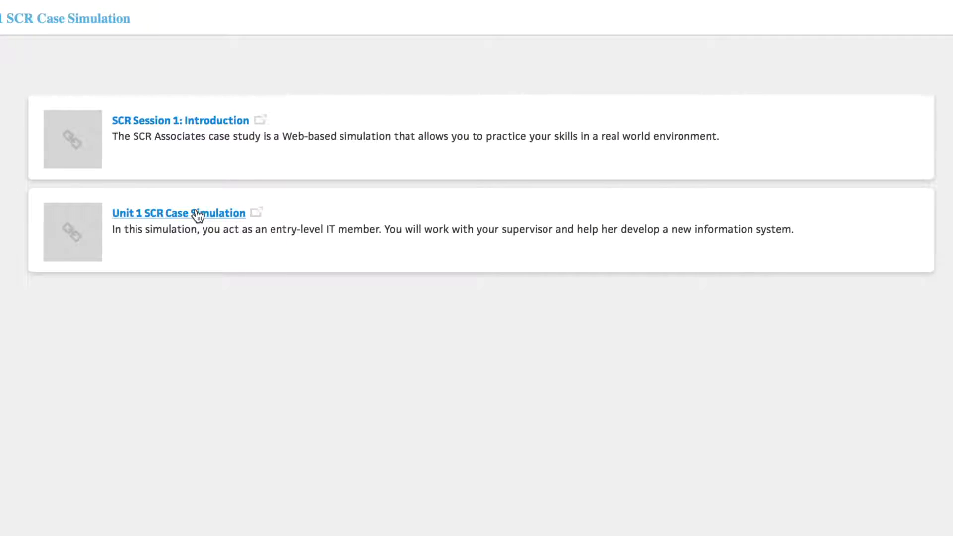
Launch the Unit 1 SCR Case Simulation and log in with the provided credentials.
{"action": "left_click", "coordinate": [178, 214]}
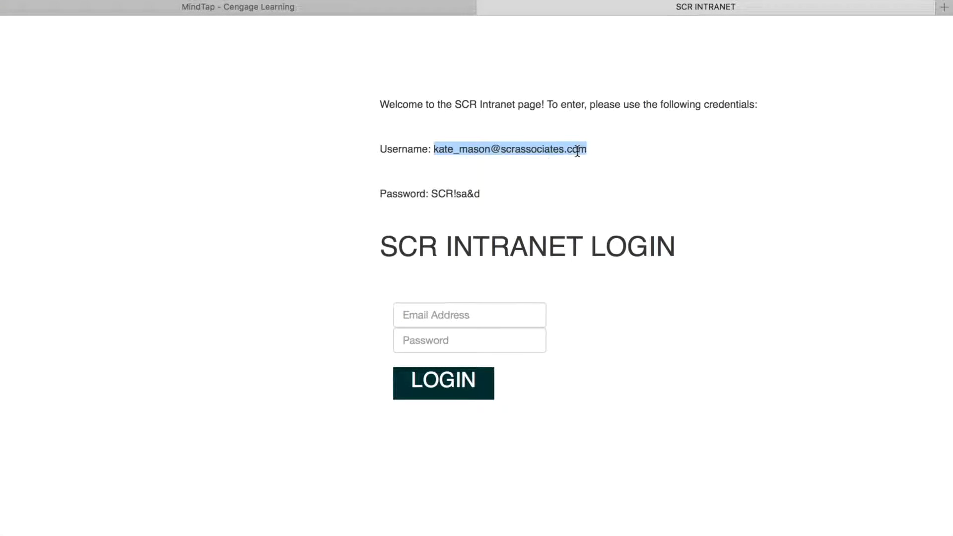
{"action": "left_click", "coordinate": [443, 382]}
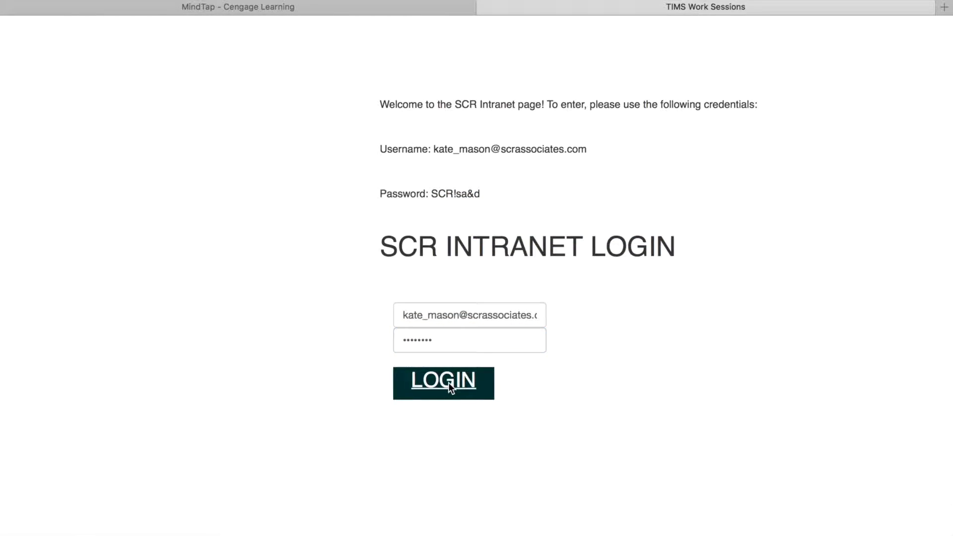
{"action": "left_click", "coordinate": [443, 382]}
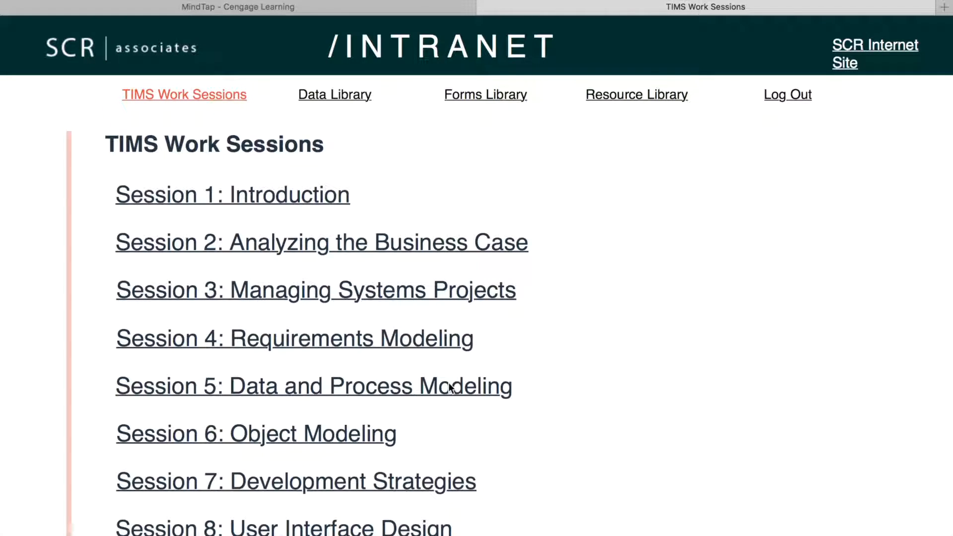
Open Session 1, read the welcome memo, play Voicemail 1 and view the to-do list.
{"action": "left_click", "coordinate": [231, 194]}
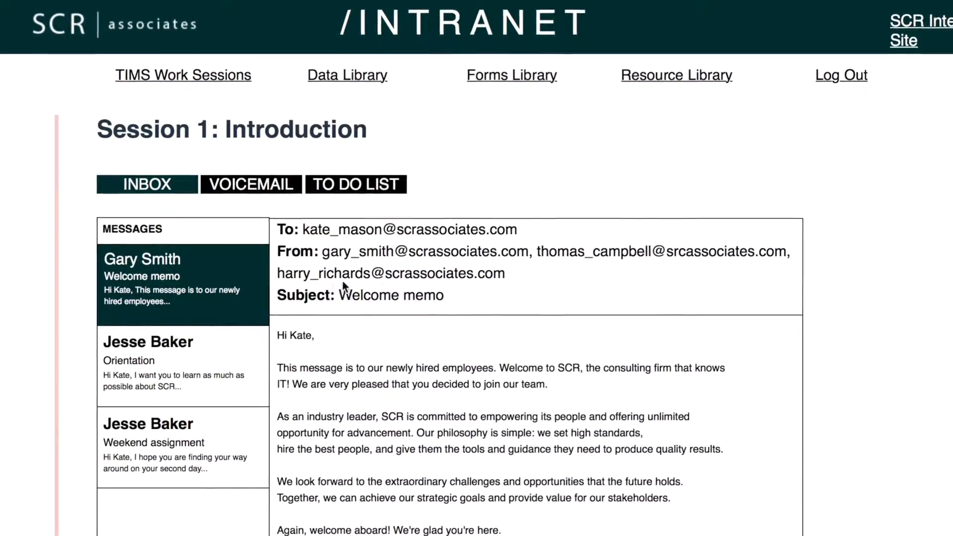
{"action": "scroll", "scroll_direction": "down", "scroll_amount": 3}
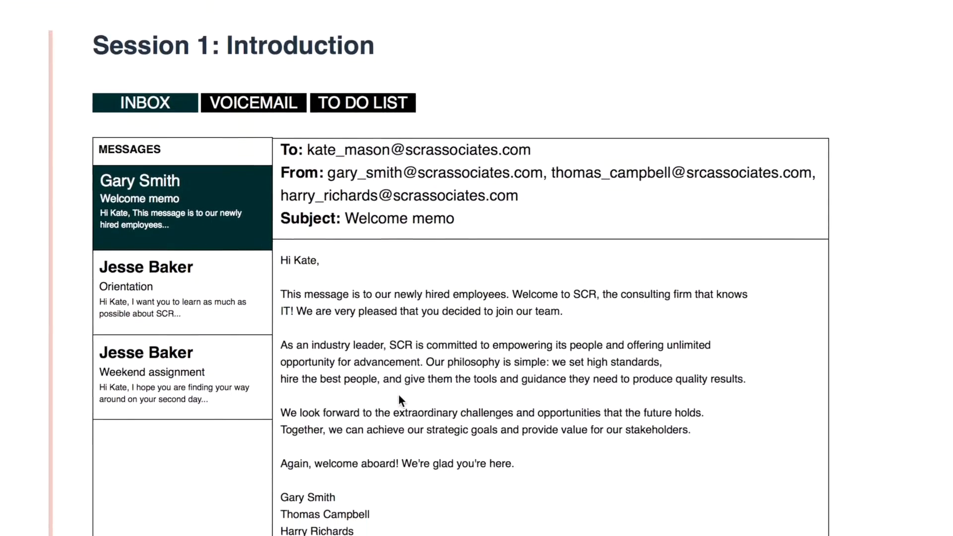
{"action": "left_click", "coordinate": [253, 102]}
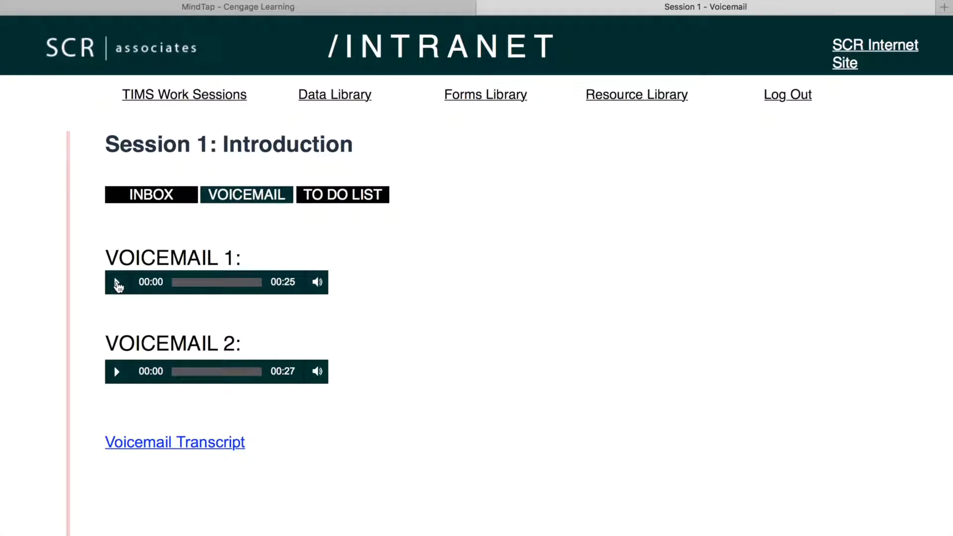
{"action": "left_click", "coordinate": [117, 282]}
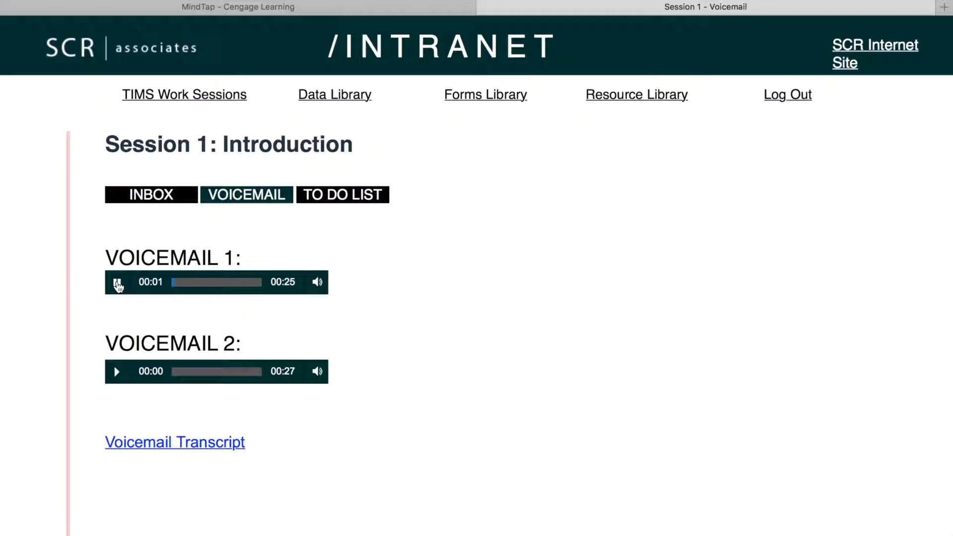
{"action": "left_click", "coordinate": [342, 195]}
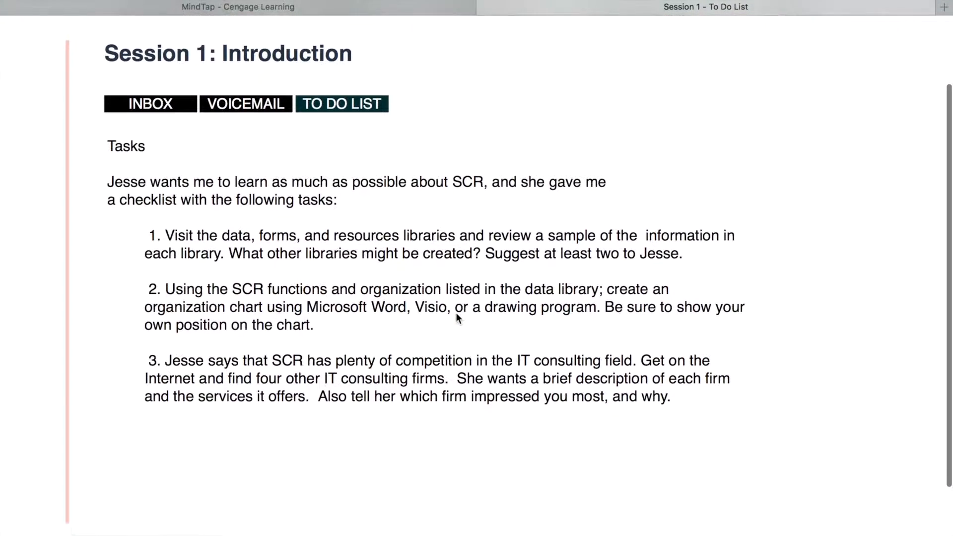
Browse the intranet's Data Library, Forms Library and Resource Library.
{"action": "left_click", "coordinate": [334, 95]}
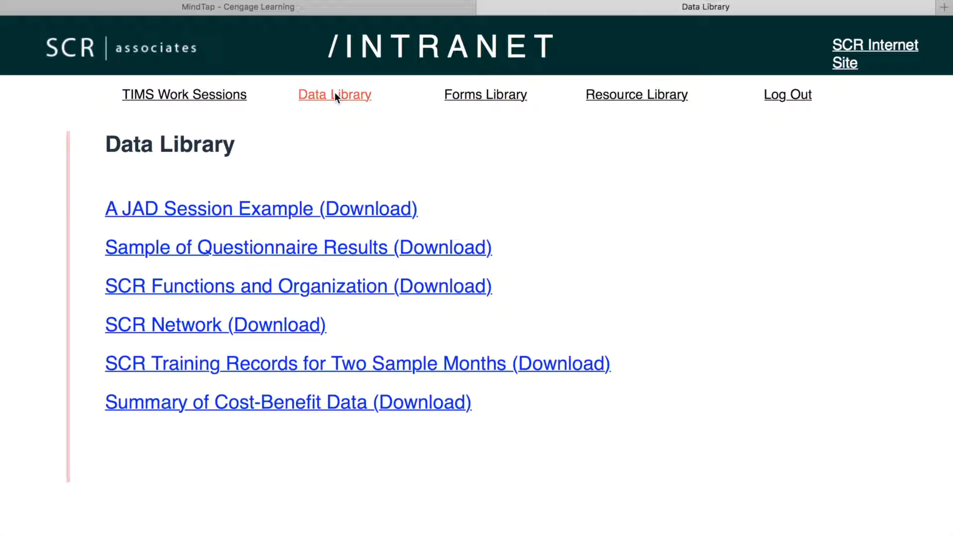
{"action": "left_click", "coordinate": [485, 94]}
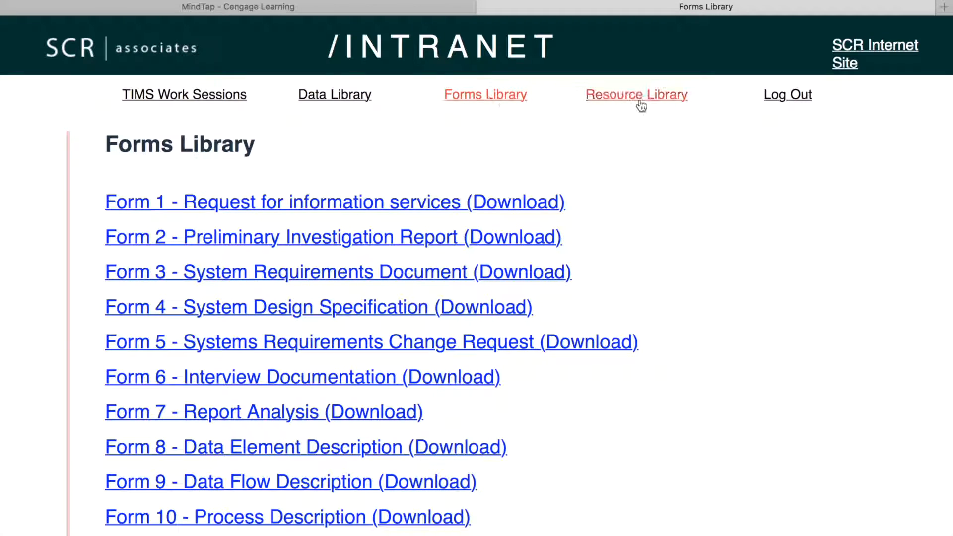
{"action": "left_click", "coordinate": [636, 94]}
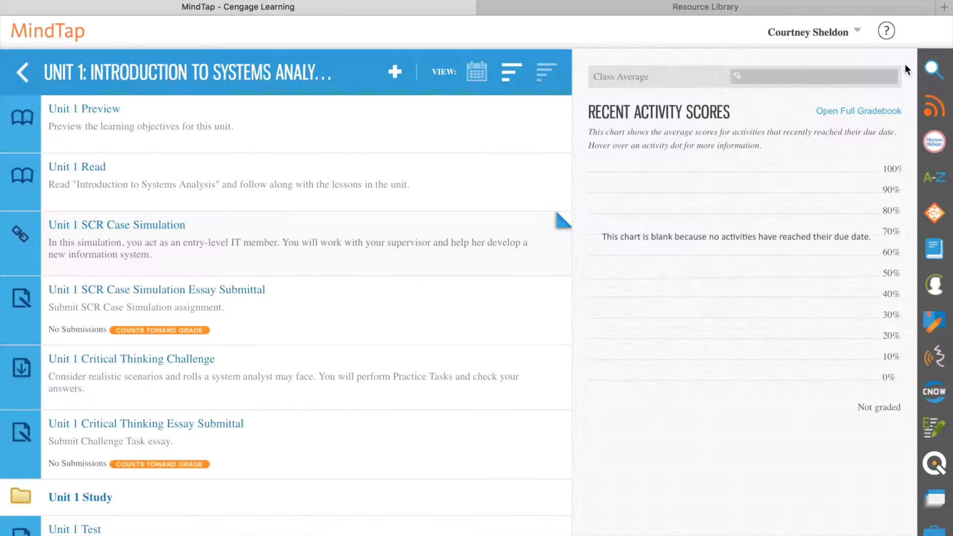
{"action": "mouse_move", "coordinate": [524, 297]}
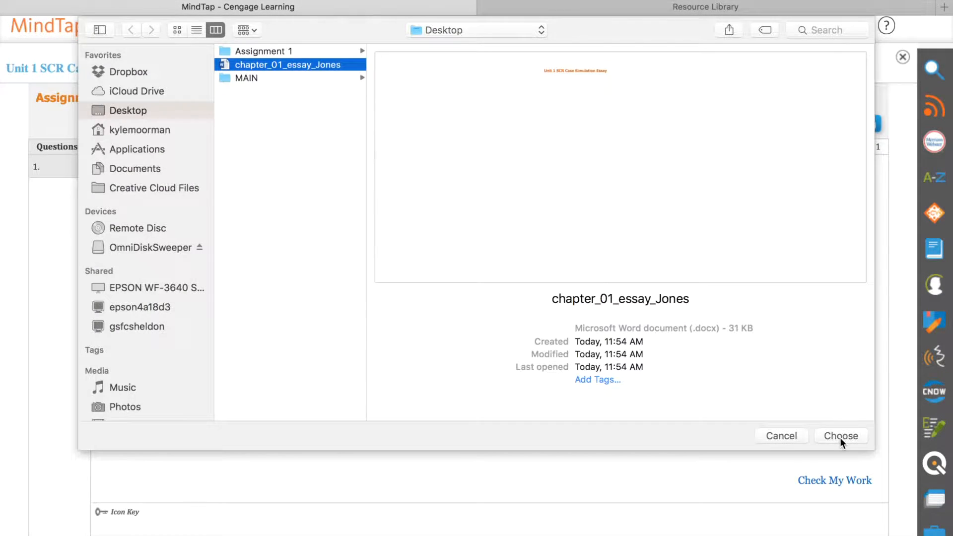
Upload chapter_01_essay_Jones.docx, submit it for grading, and close the confirmation.
{"action": "left_click", "coordinate": [840, 436]}
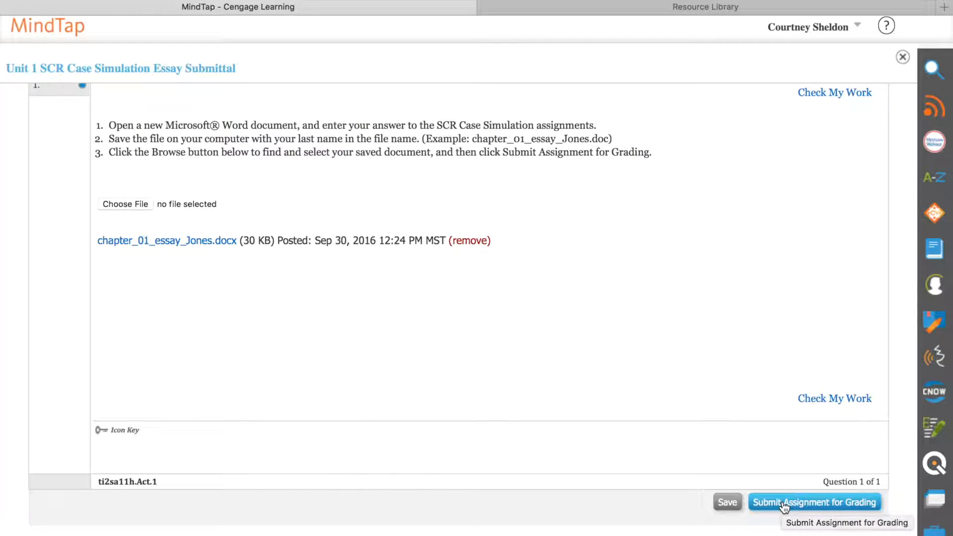
{"action": "left_click", "coordinate": [814, 502]}
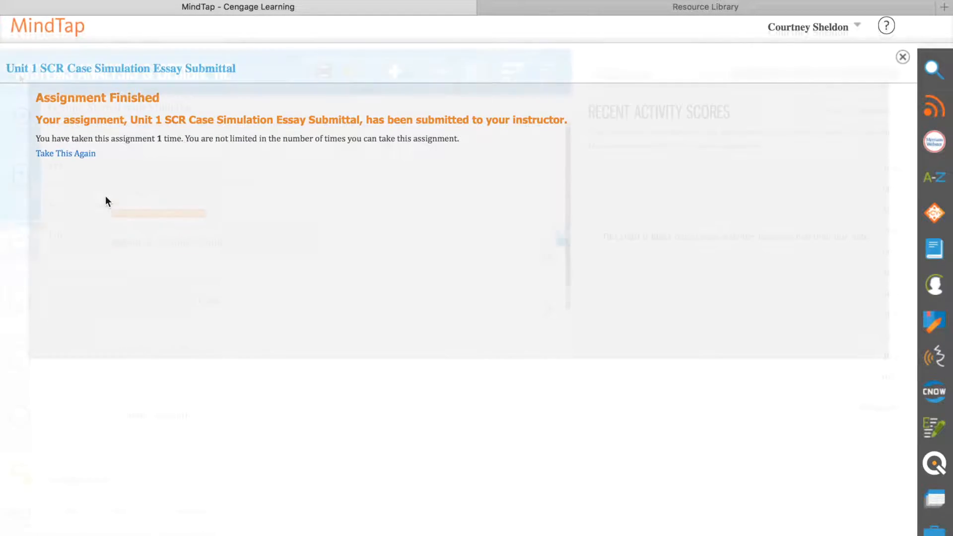
{"action": "left_click", "coordinate": [903, 57]}
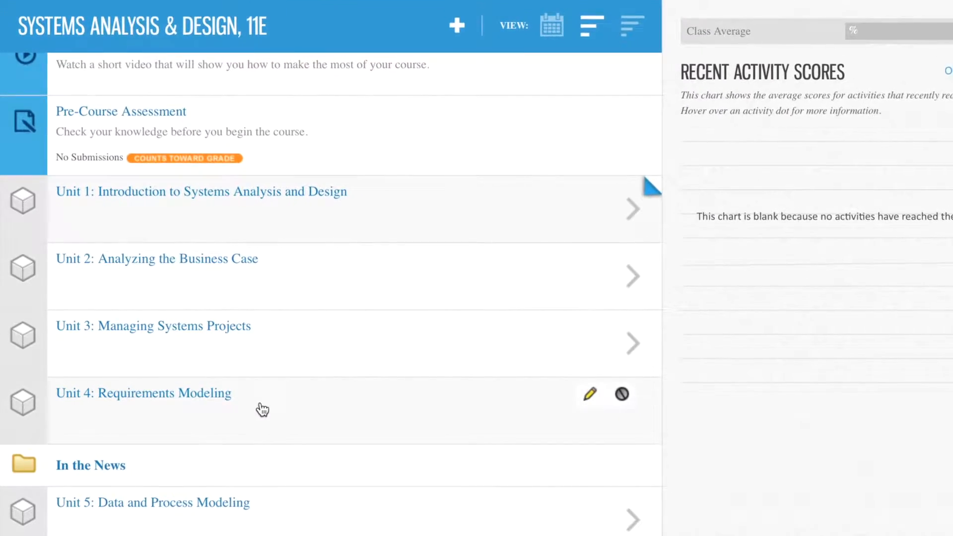
{"action": "scroll", "scroll_direction": "down", "scroll_amount": 3}
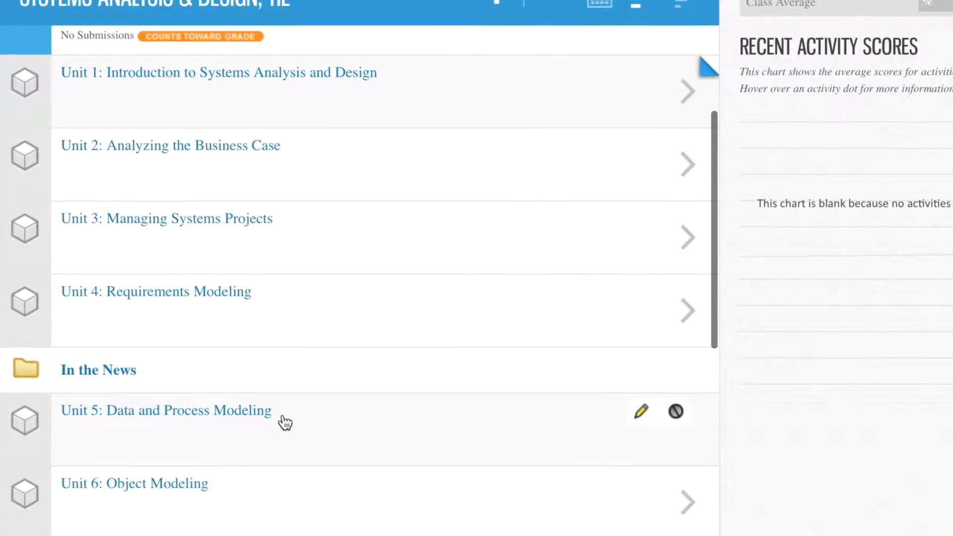
{"action": "scroll", "scroll_direction": "down", "scroll_amount": 3}
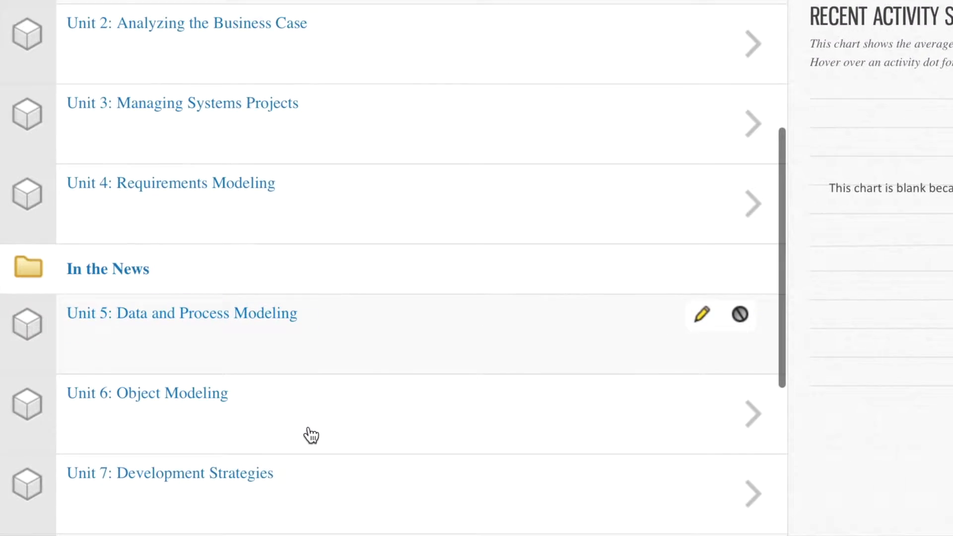
{"action": "scroll", "scroll_direction": "down", "scroll_amount": 3}
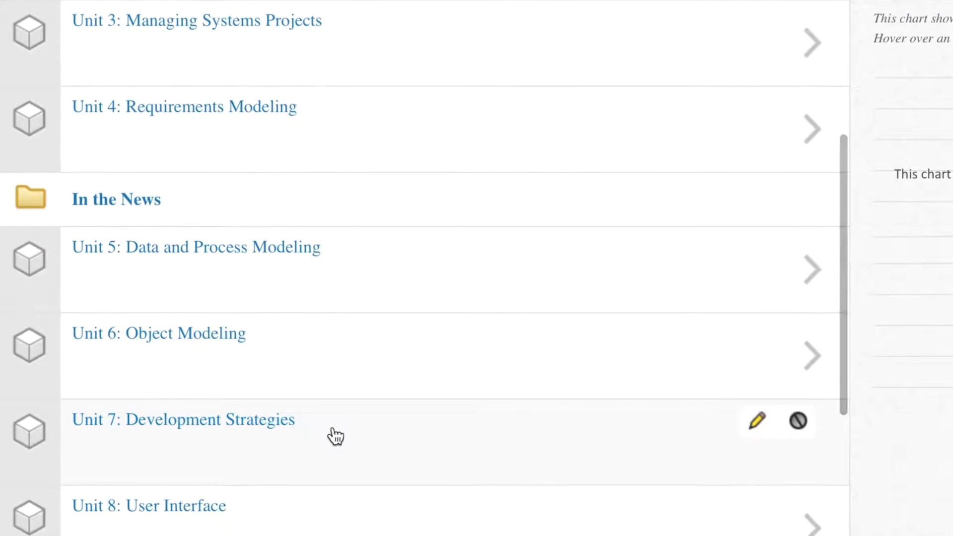